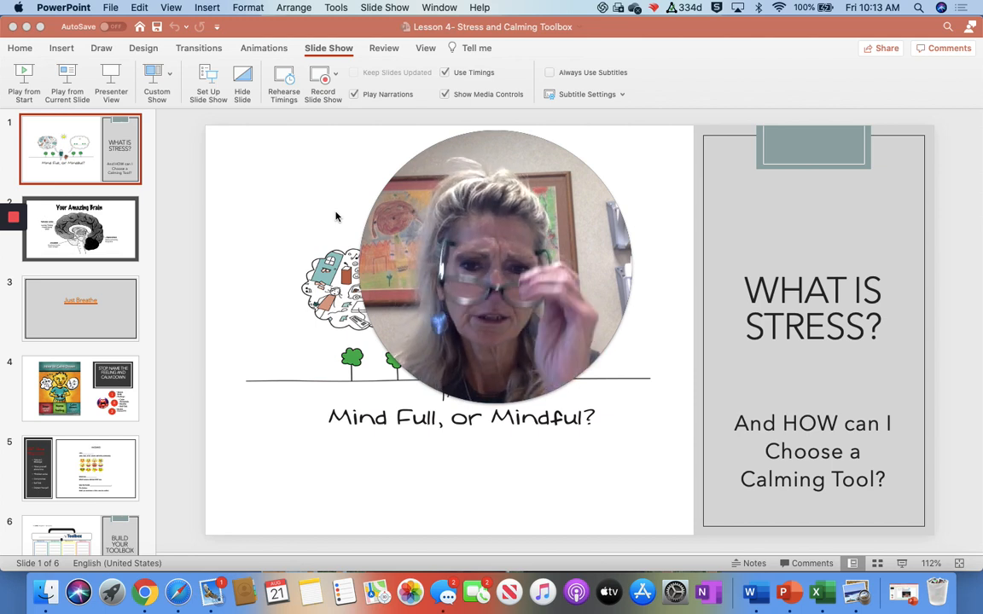
mouse_move(549, 328)
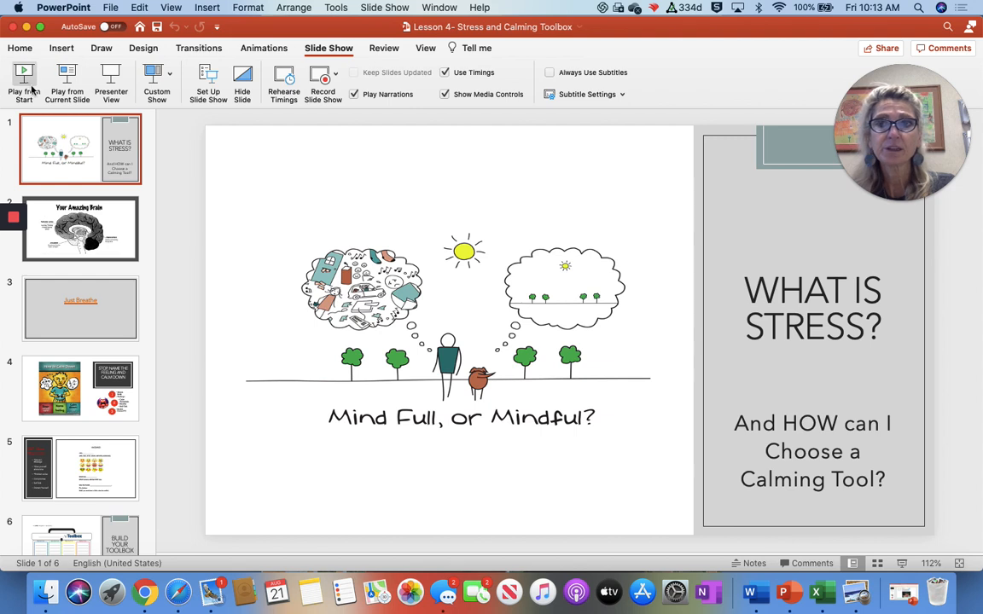
Step: Play the lesson slide show from the first slide, 'What Is Stress?'
left_click(24, 81)
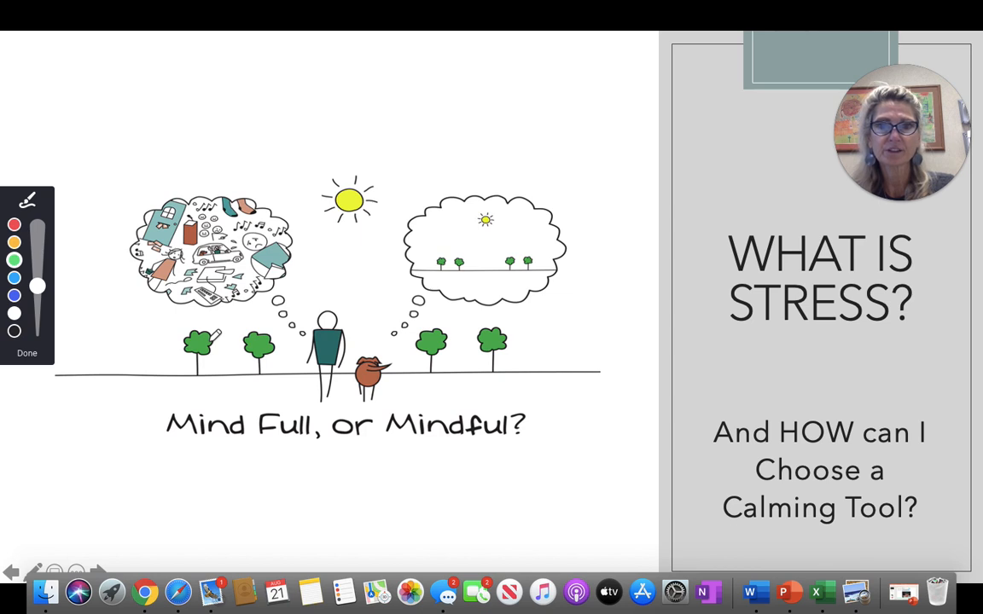
mouse_move(119, 227)
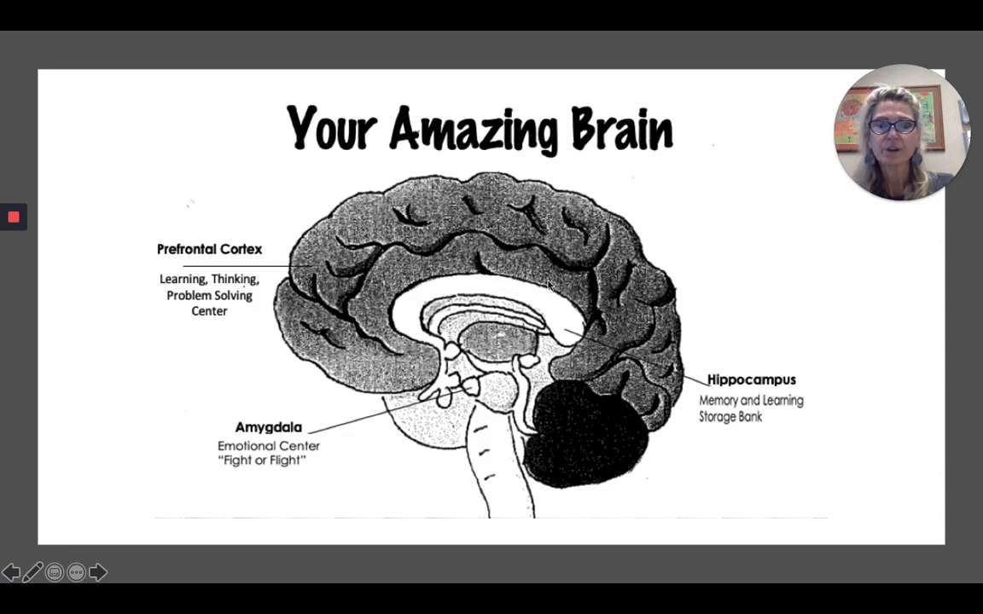
mouse_move(595, 240)
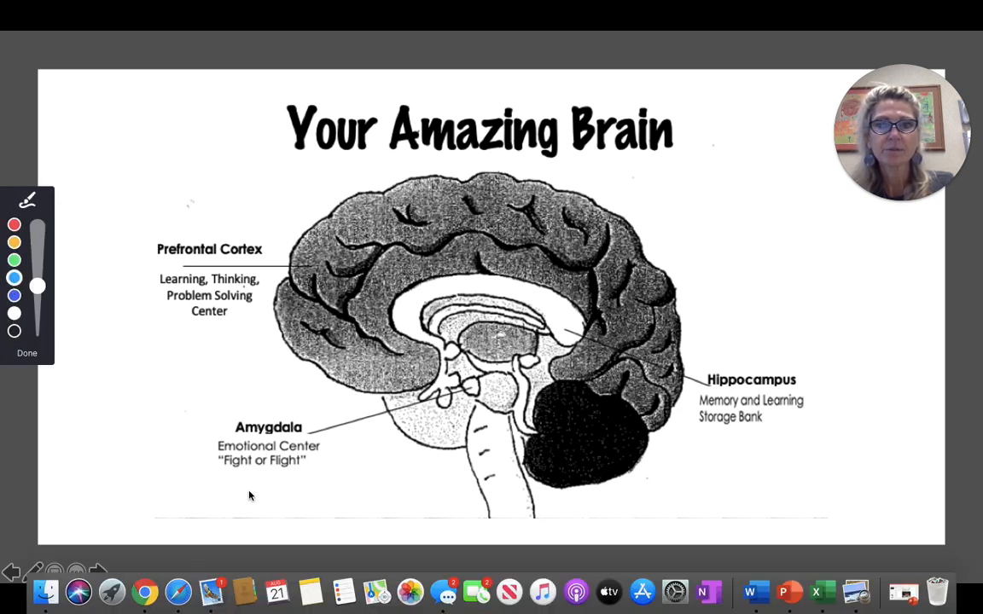
left_click_drag(444, 342, 478, 401)
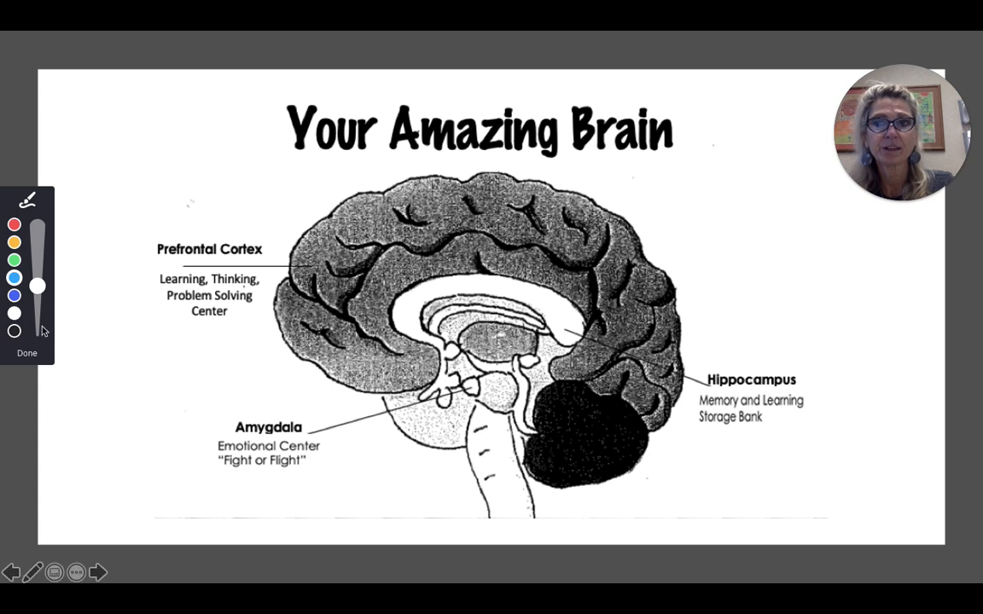
Step: Close the pen annotation tools on the 'Your Amazing Brain' slide
left_click(26, 353)
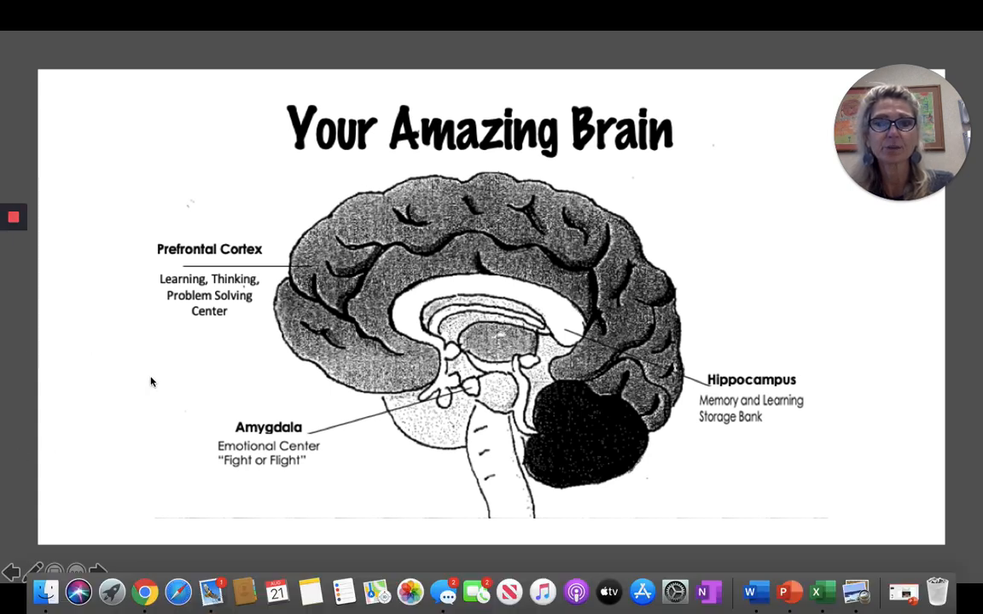
mouse_move(96, 572)
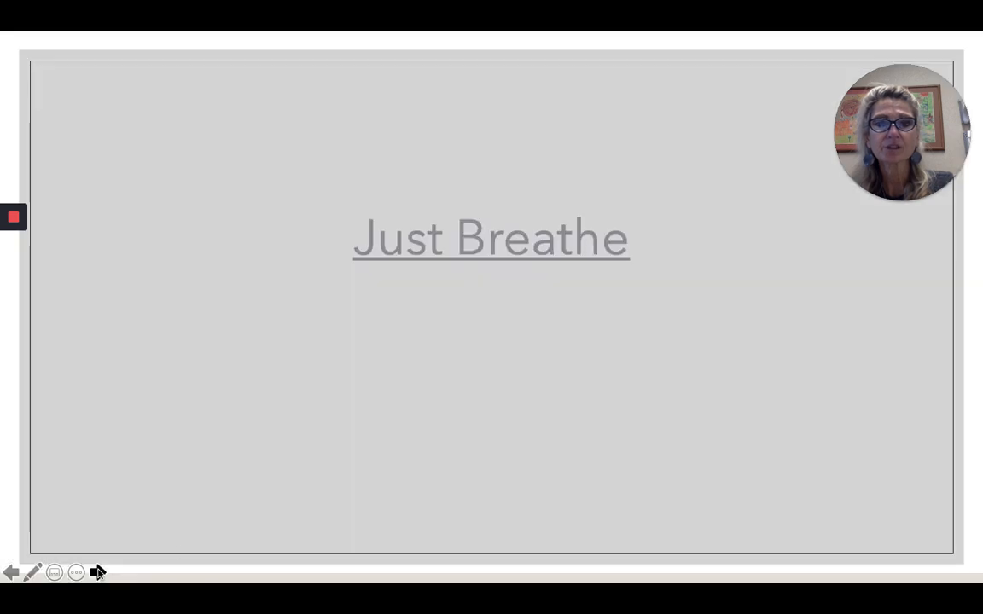
mouse_move(519, 241)
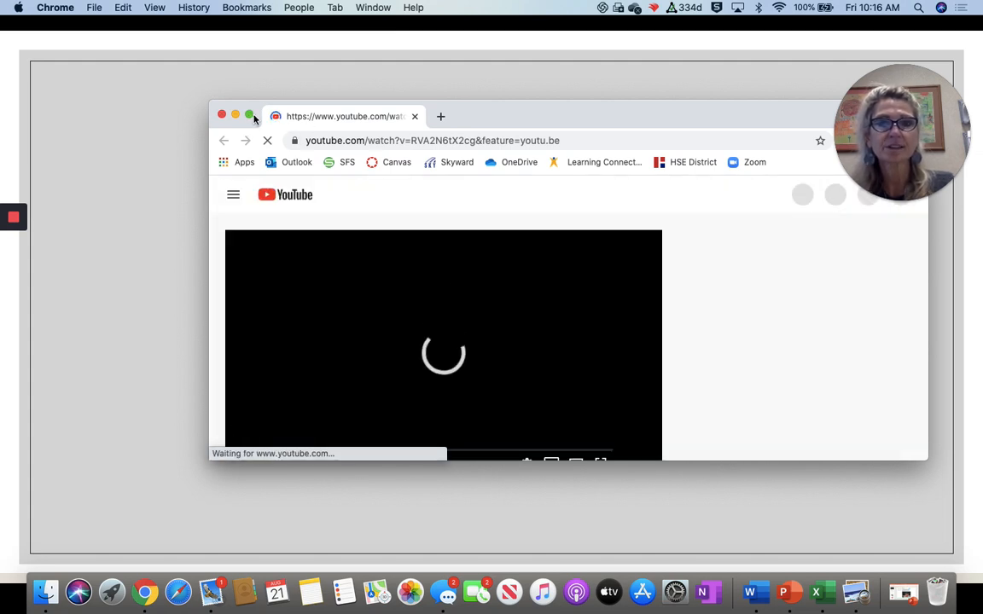
Step: Maximize the Chrome window and play the 'Just Breathe' YouTube video
left_click(250, 116)
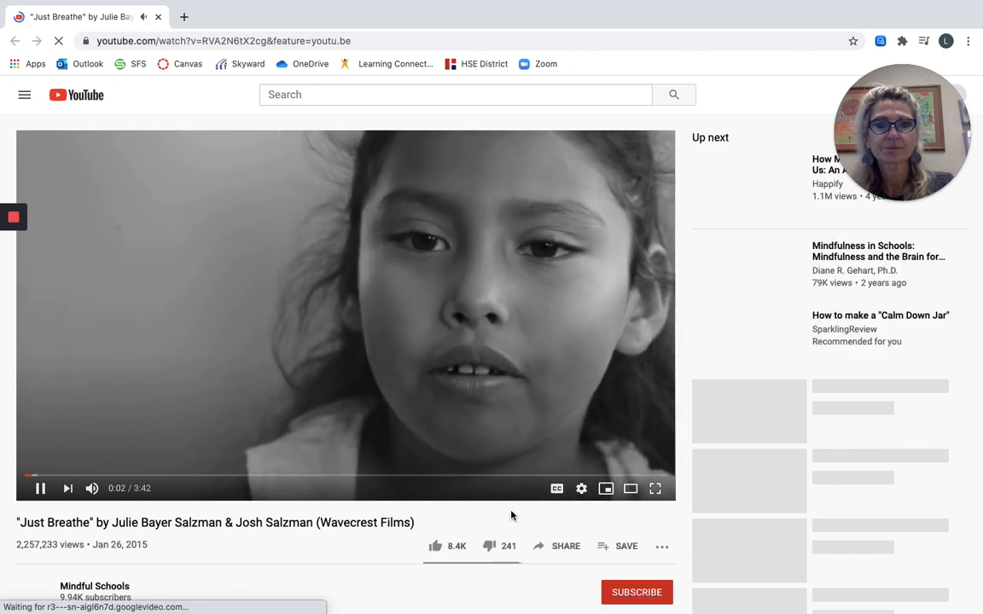
left_click(655, 488)
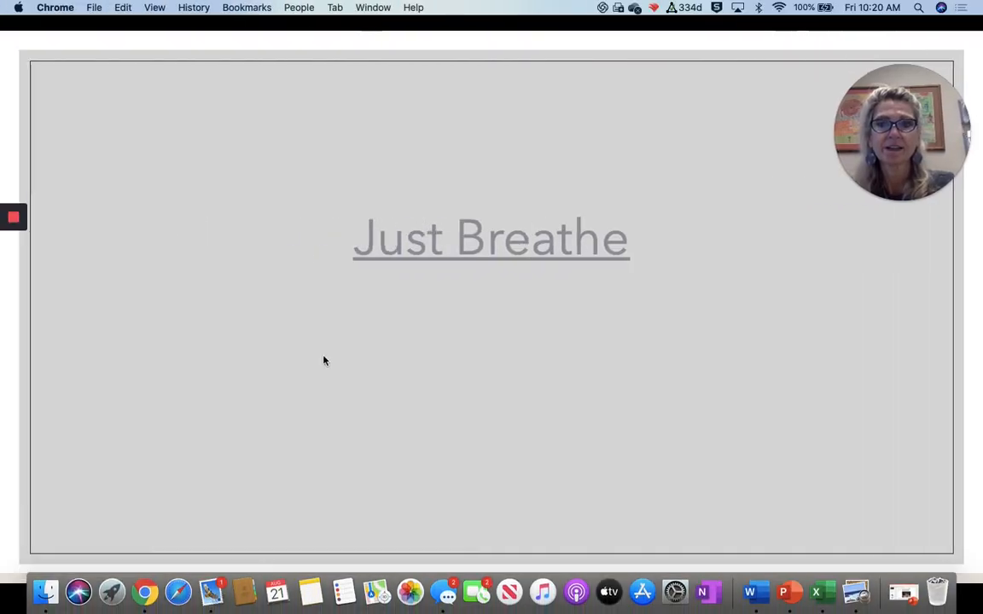
mouse_move(559, 379)
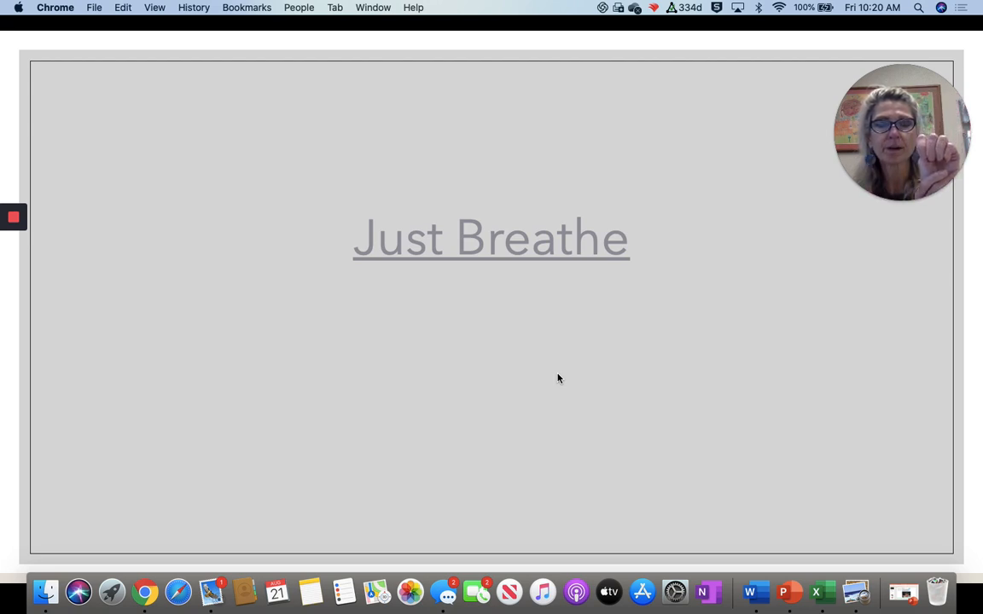
mouse_move(139, 498)
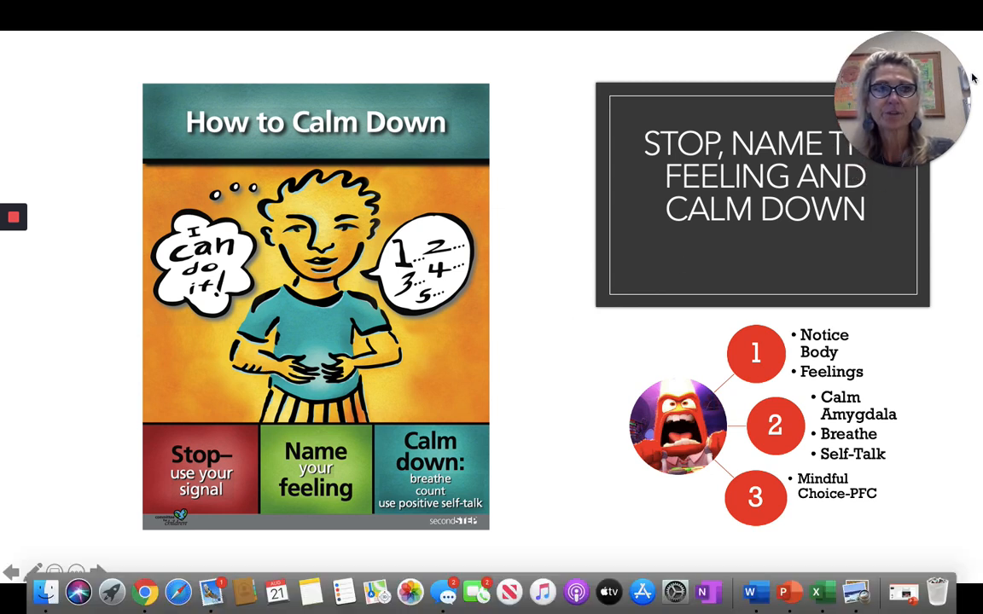
mouse_move(773, 111)
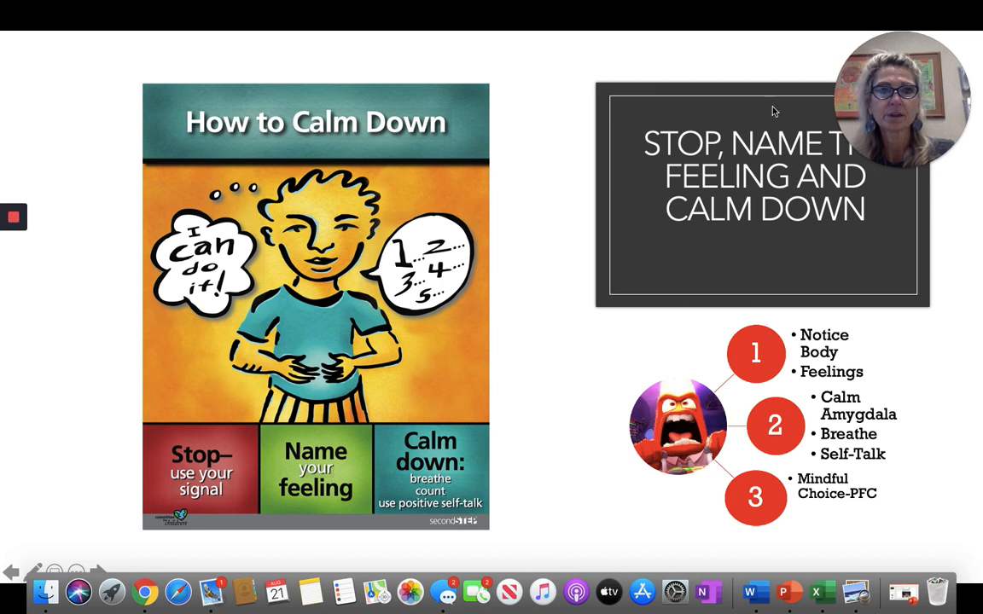
mouse_move(358, 396)
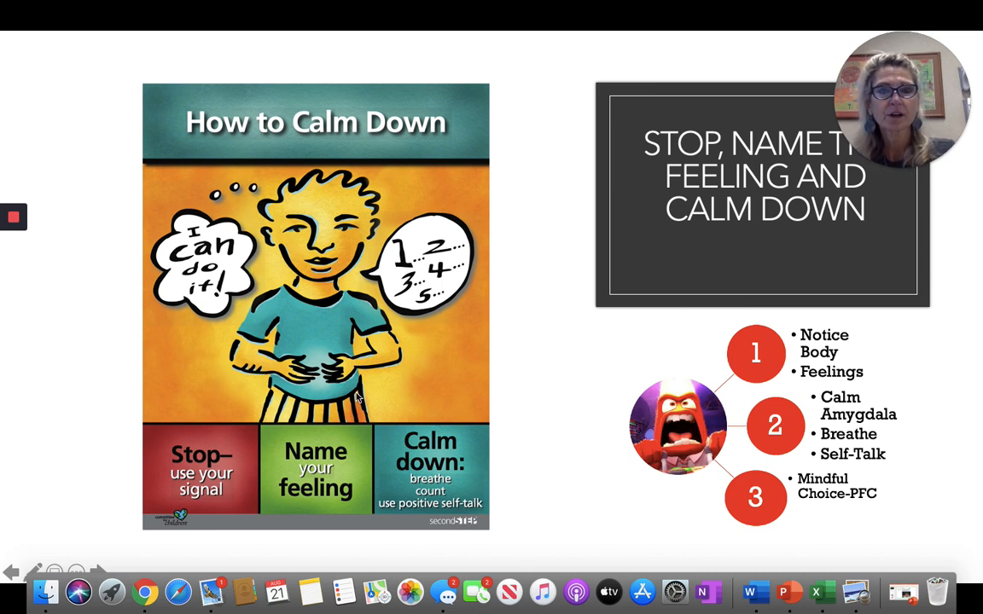
mouse_move(406, 262)
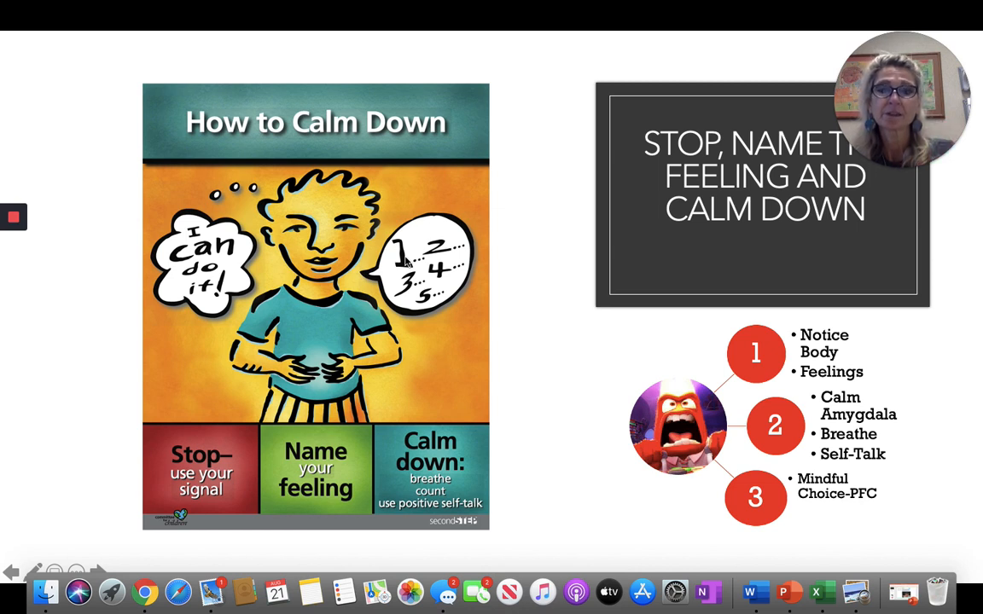
mouse_move(947, 98)
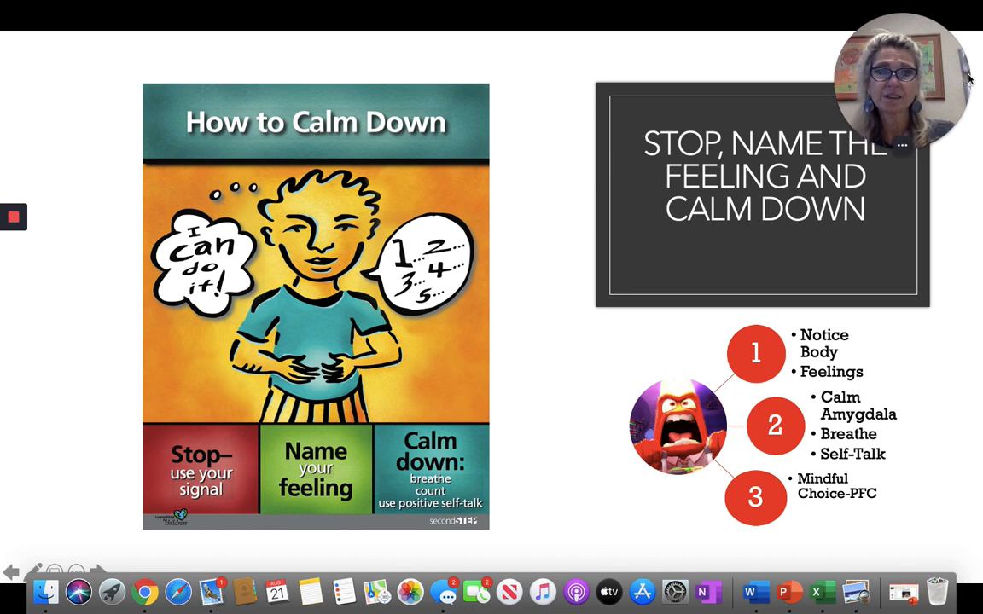
mouse_move(893, 224)
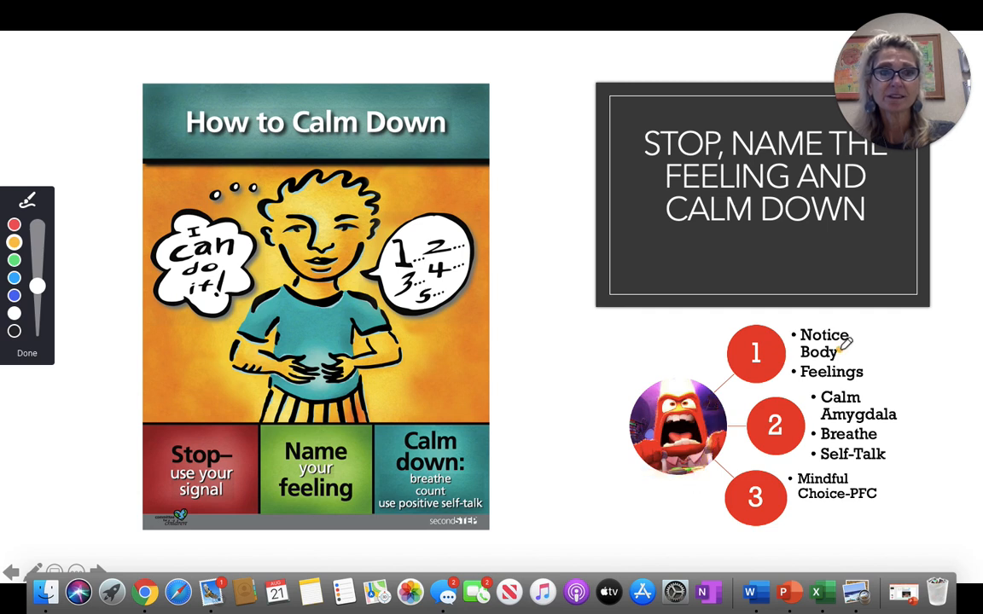
mouse_move(892, 321)
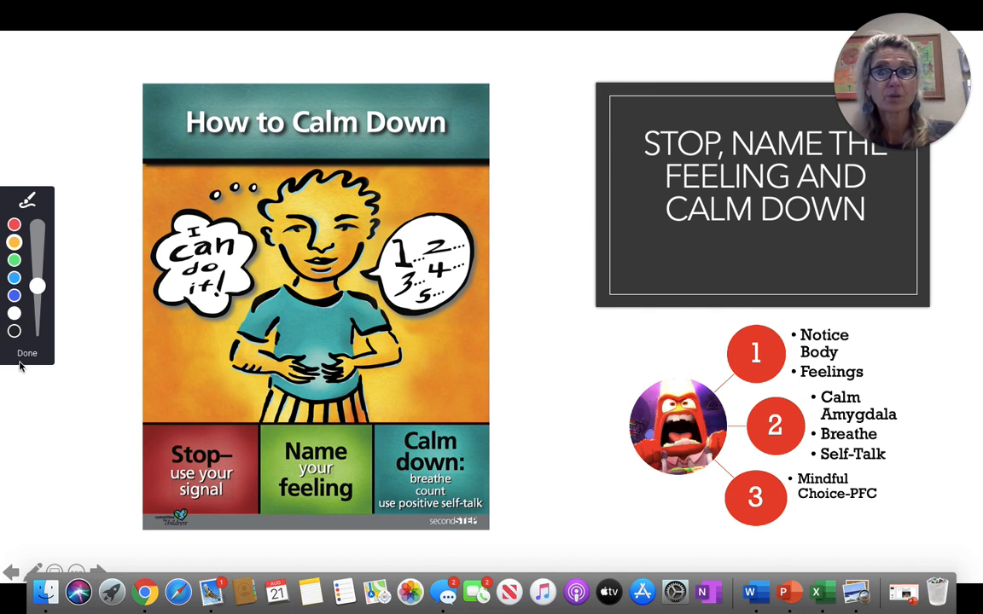
Step: Put away the drawing palette on the 'Stop, Name the Feeling and Calm Down' slide
left_click(26, 353)
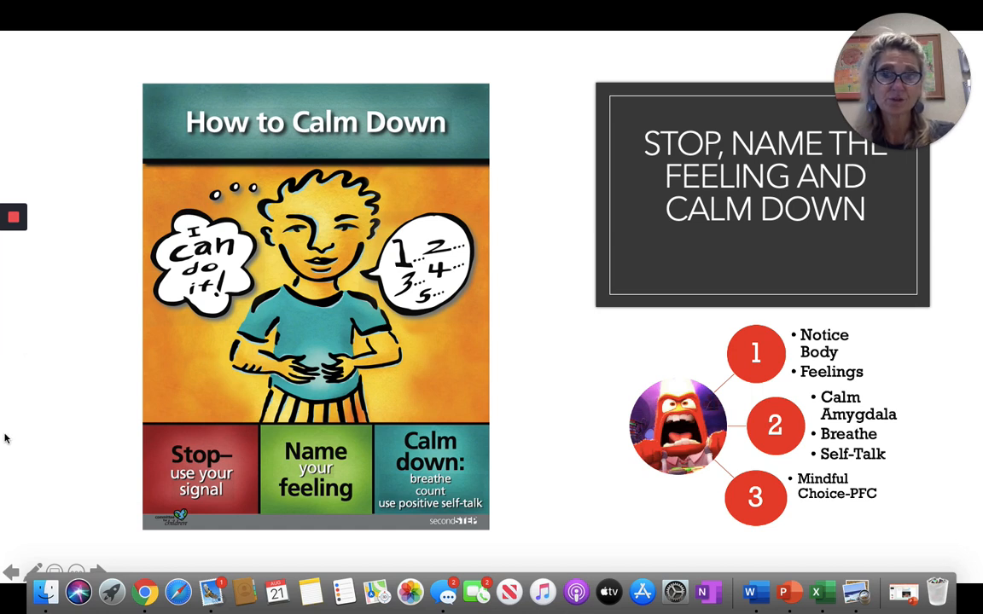
mouse_move(105, 554)
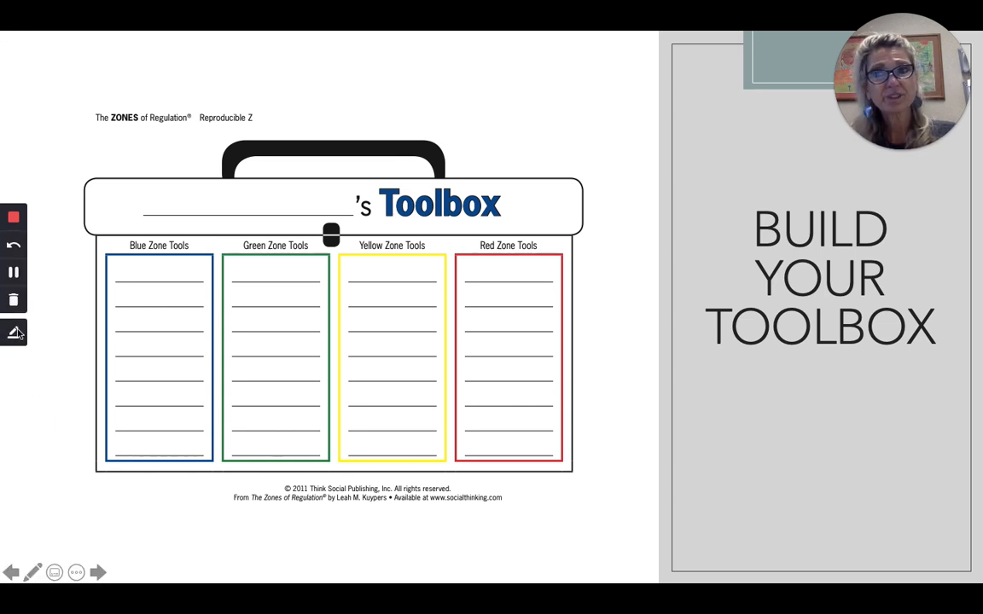
Step: Bring out the ink pen on the 'Build Your Toolbox' worksheet slide
left_click(15, 332)
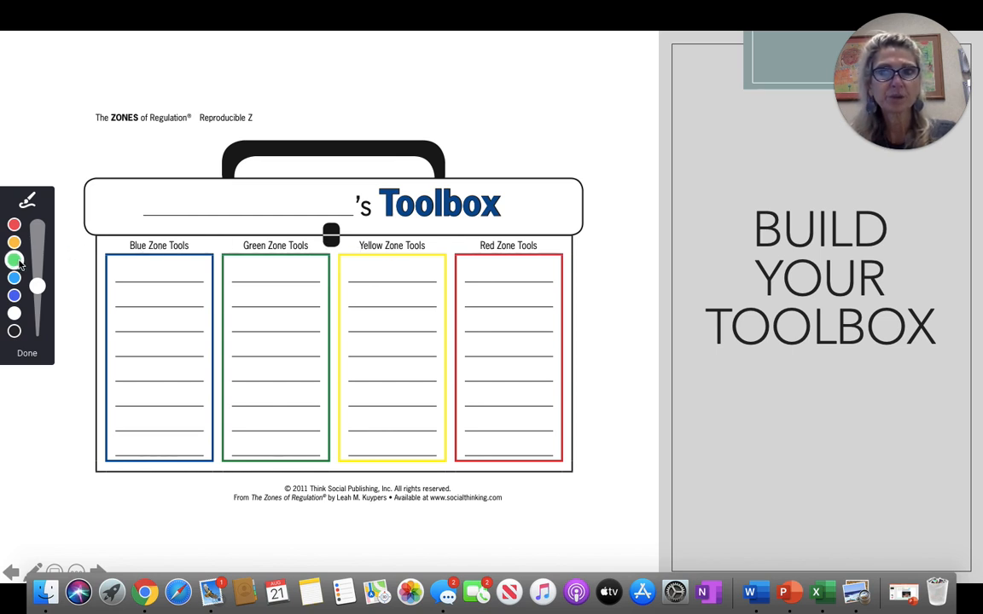
left_click_drag(265, 262, 358, 247)
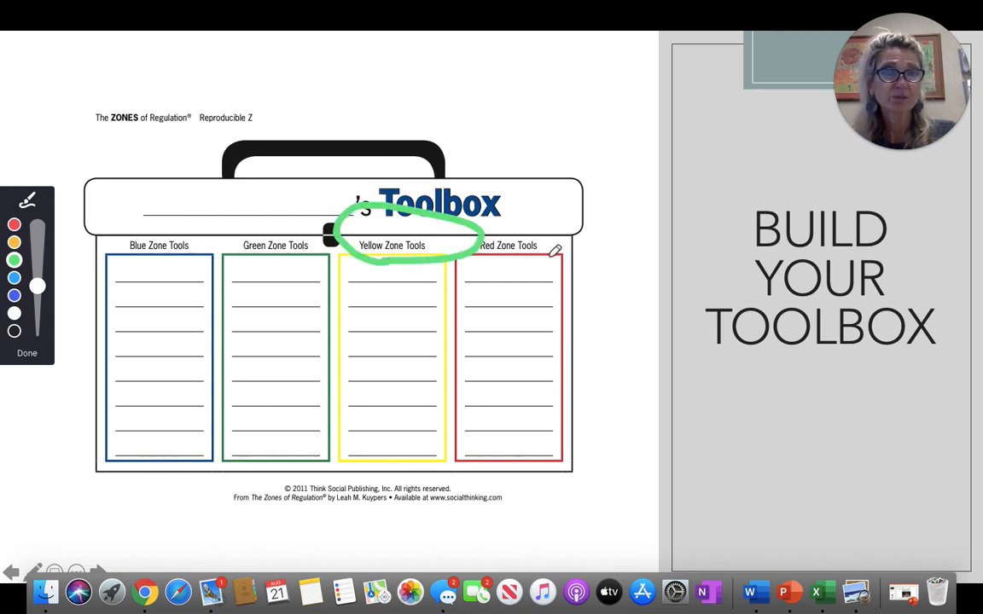
left_click_drag(461, 230, 572, 239)
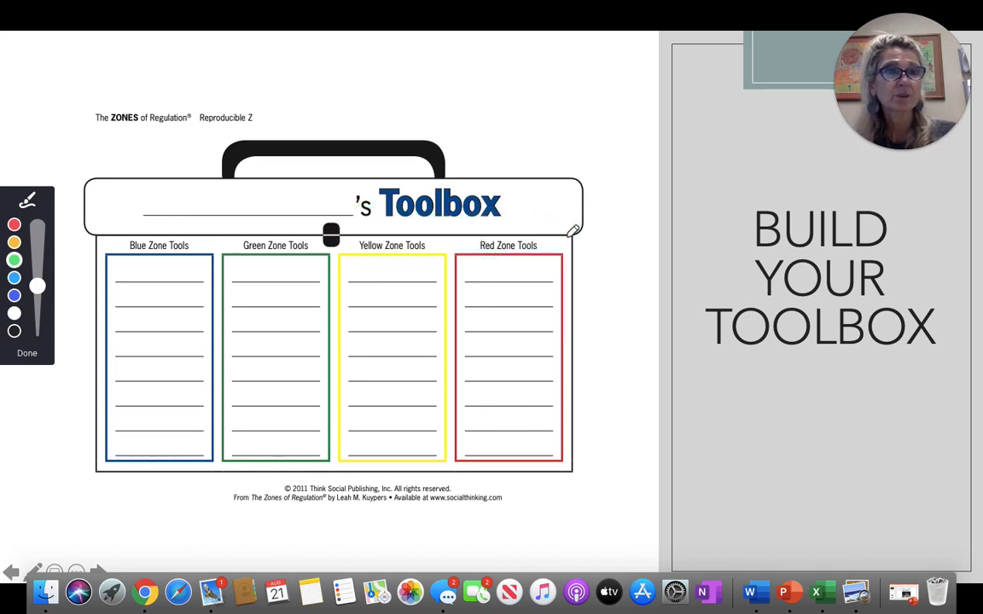
mouse_move(412, 260)
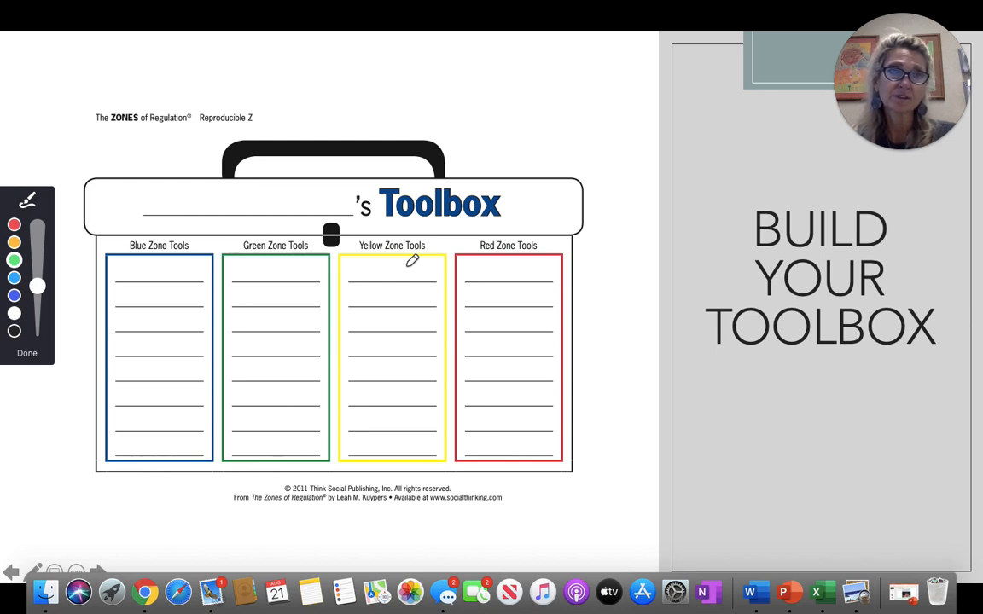
mouse_move(134, 291)
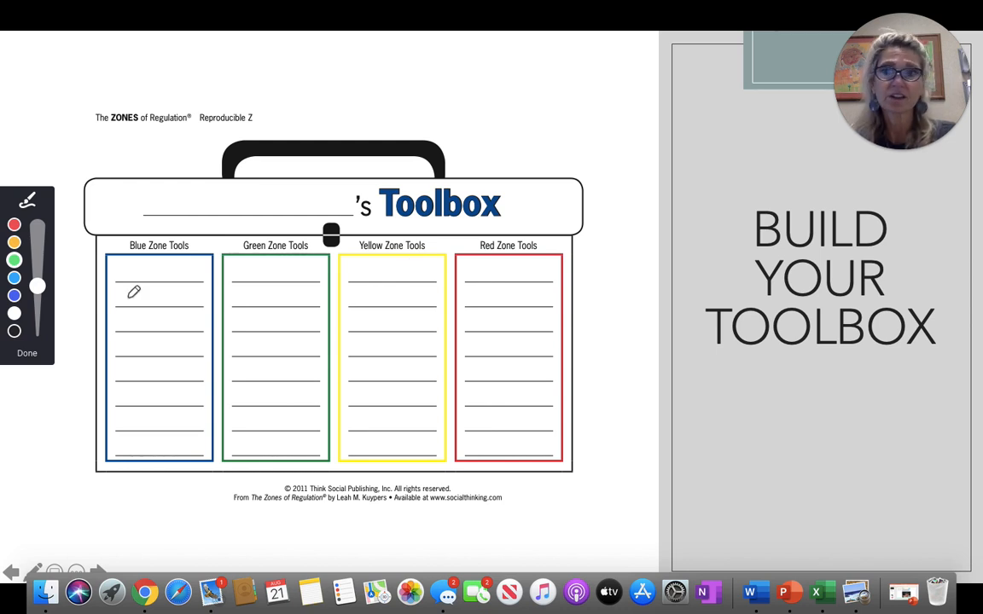
Step: Exit drawing mode, leaving the 'Build Your Toolbox' worksheet blank
left_click(26, 353)
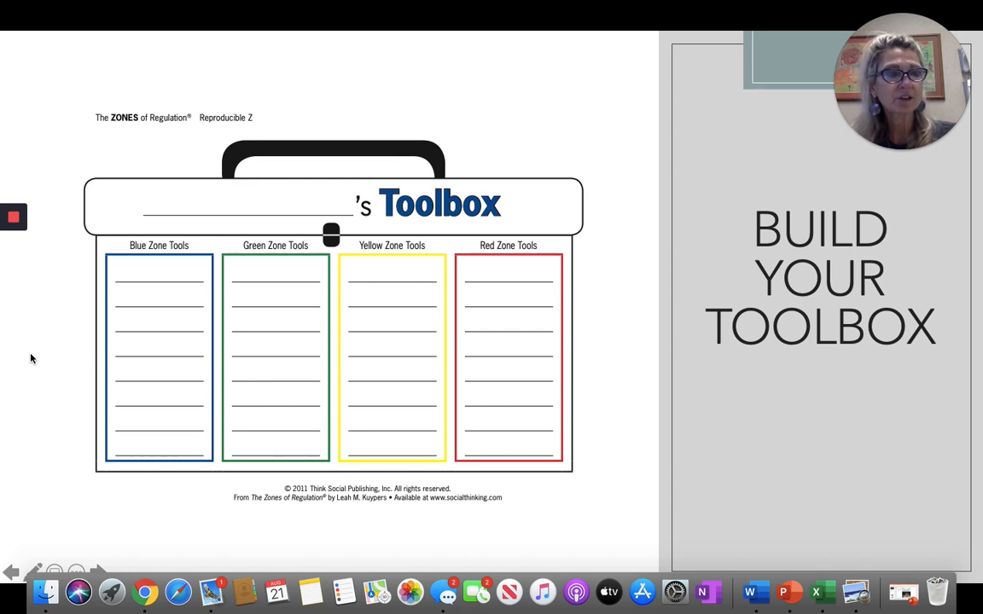
mouse_move(604, 395)
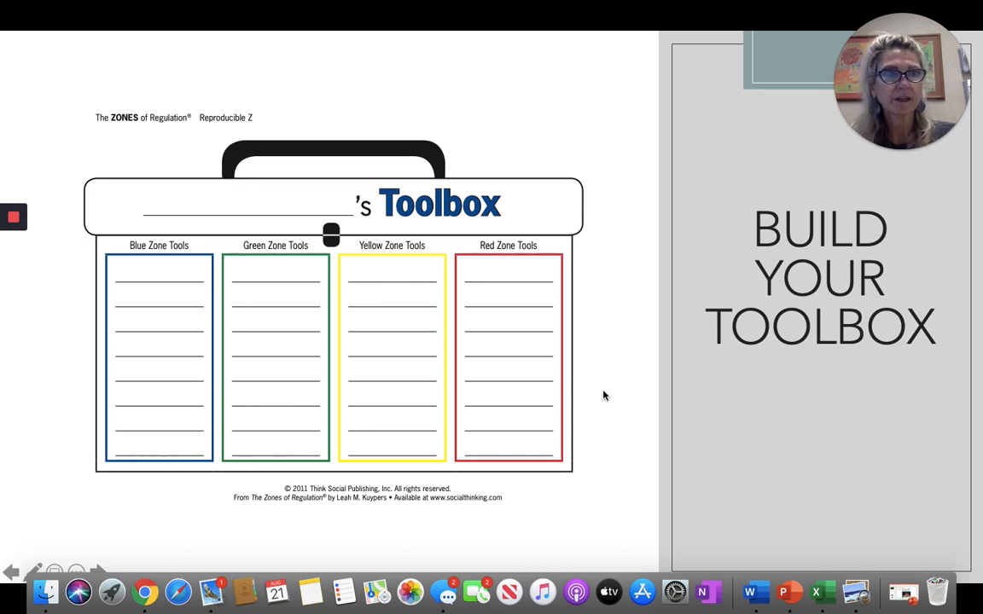
left_click(13, 217)
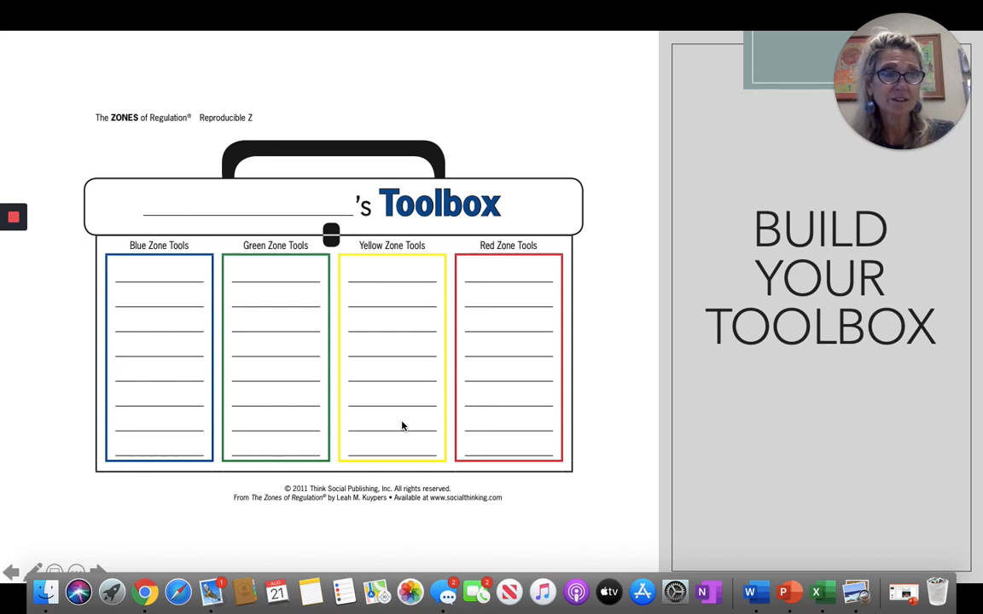
mouse_move(388, 428)
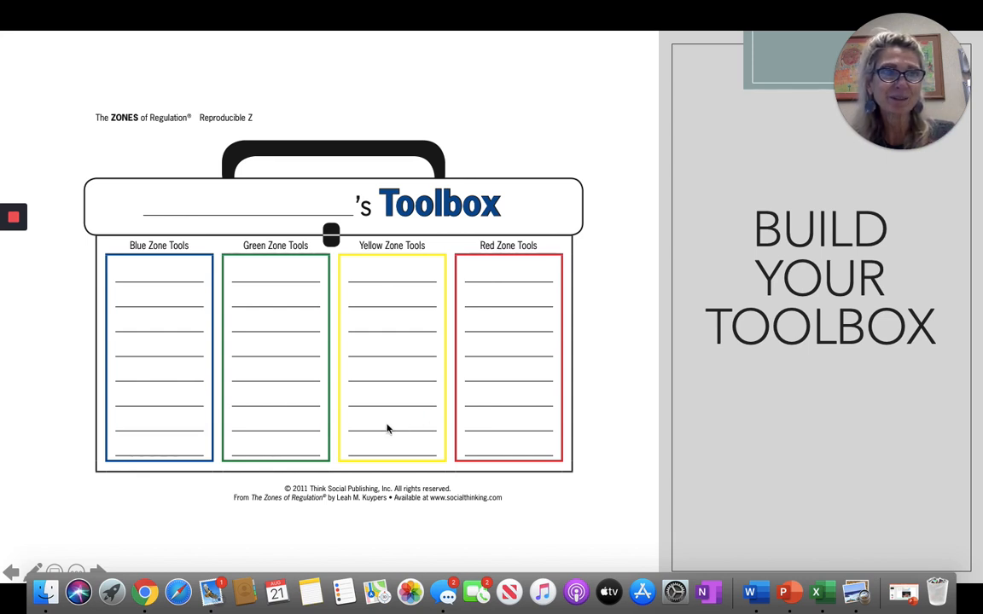